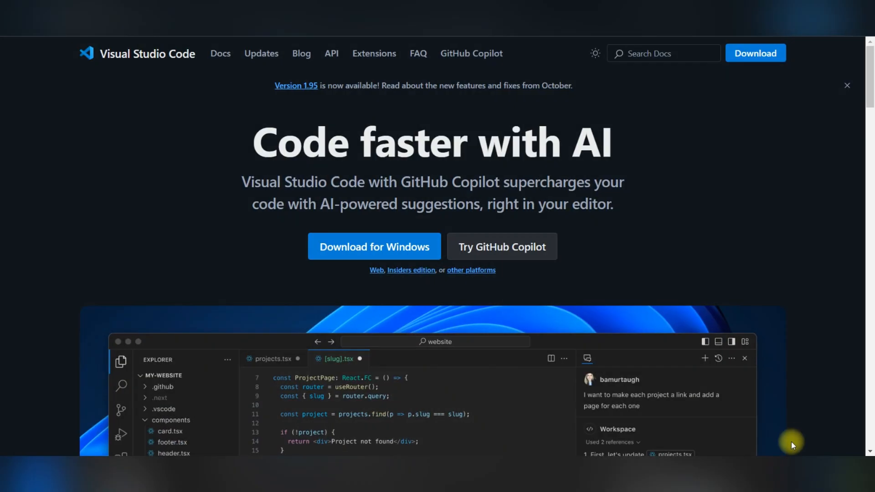
{"action": "mouse_move", "coordinate": [780, 441]}
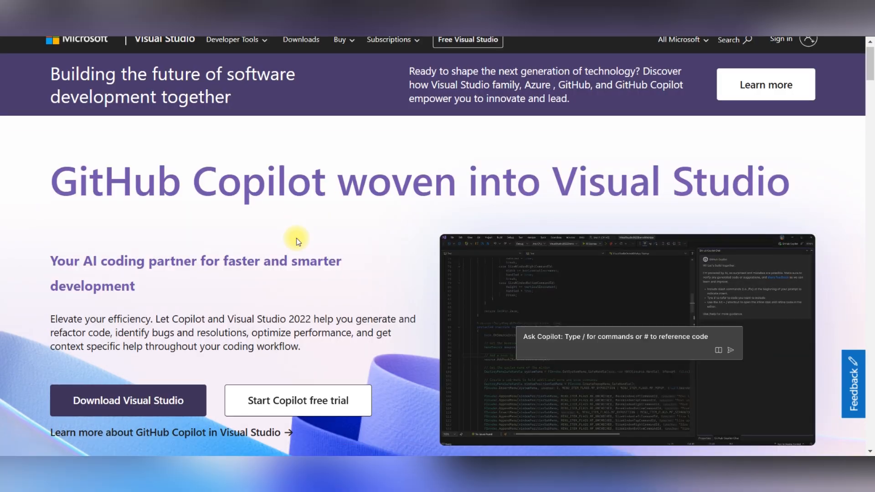
Scroll the VS Code homepage past the Copilot, language and extensions sections to Code anywhere.
{"action": "scroll", "scroll_direction": "down", "scroll_amount": 3}
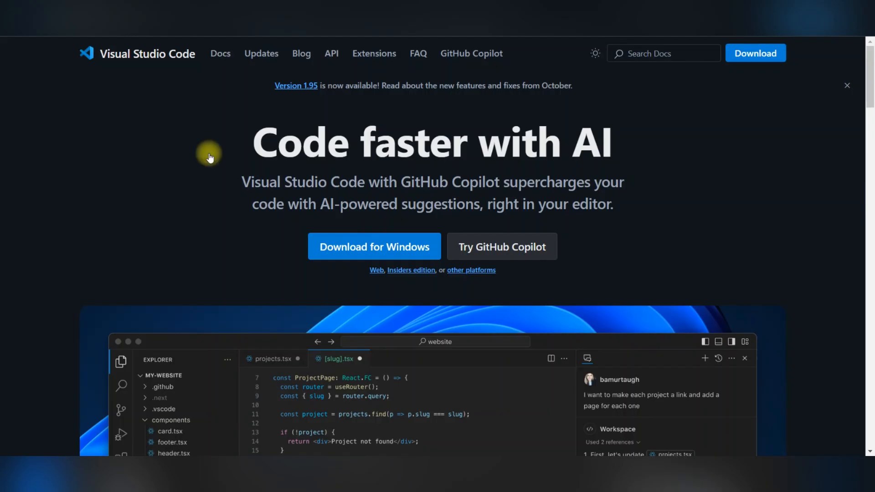
{"action": "scroll", "scroll_direction": "down", "scroll_amount": 3}
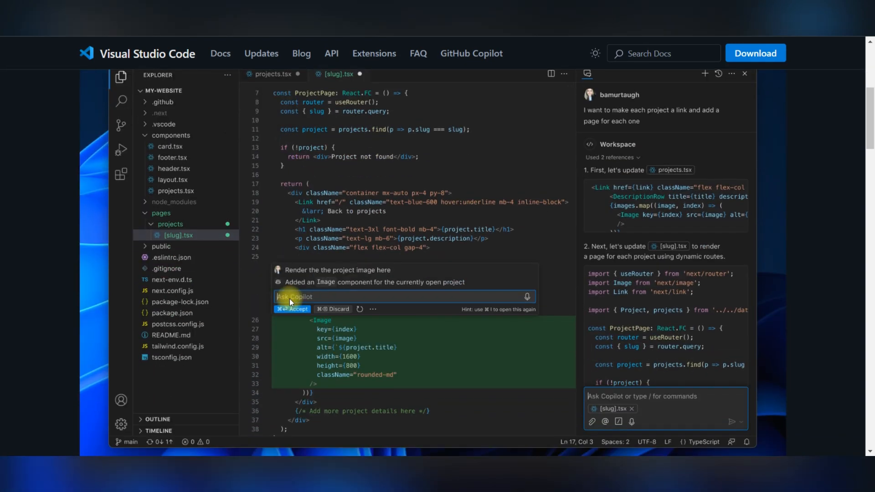
{"action": "scroll", "scroll_direction": "down", "scroll_amount": 3}
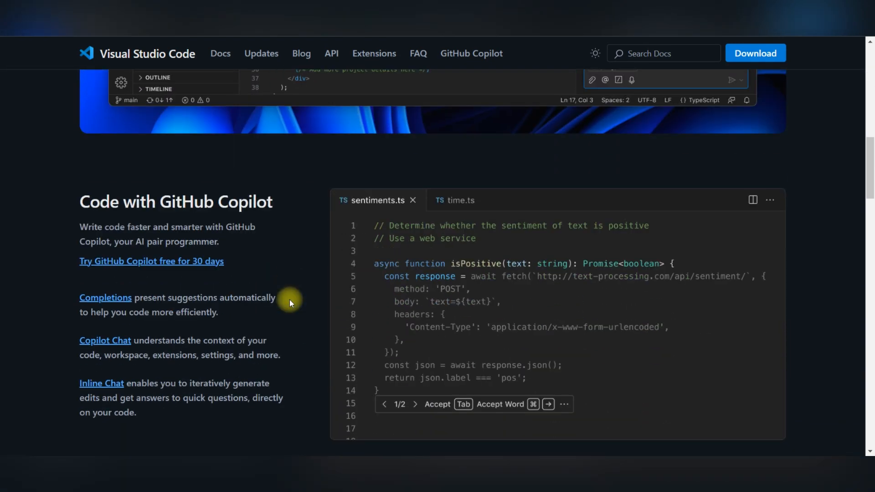
{"action": "scroll", "scroll_direction": "down", "scroll_amount": 3}
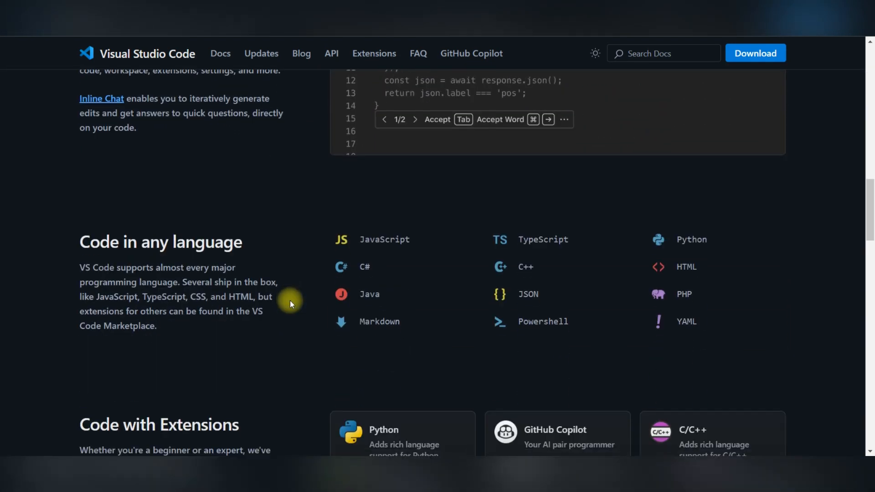
{"action": "scroll", "scroll_direction": "down", "scroll_amount": 3}
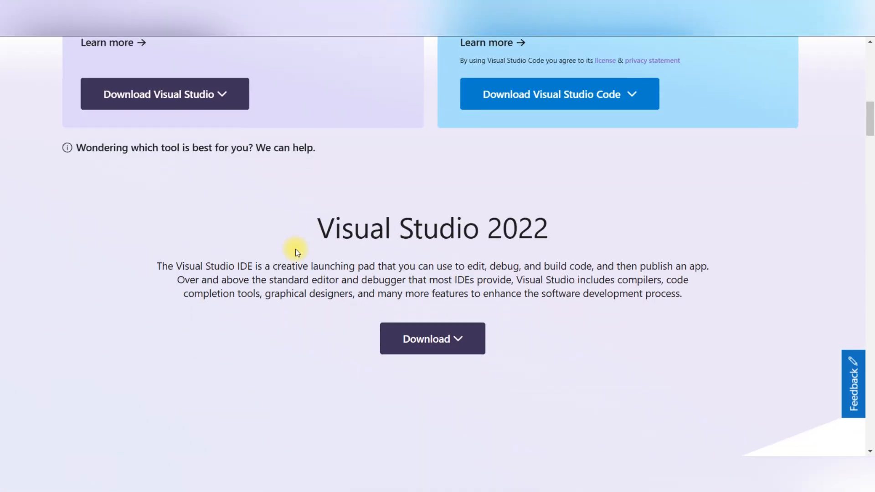
{"action": "scroll", "scroll_direction": "down", "scroll_amount": 3}
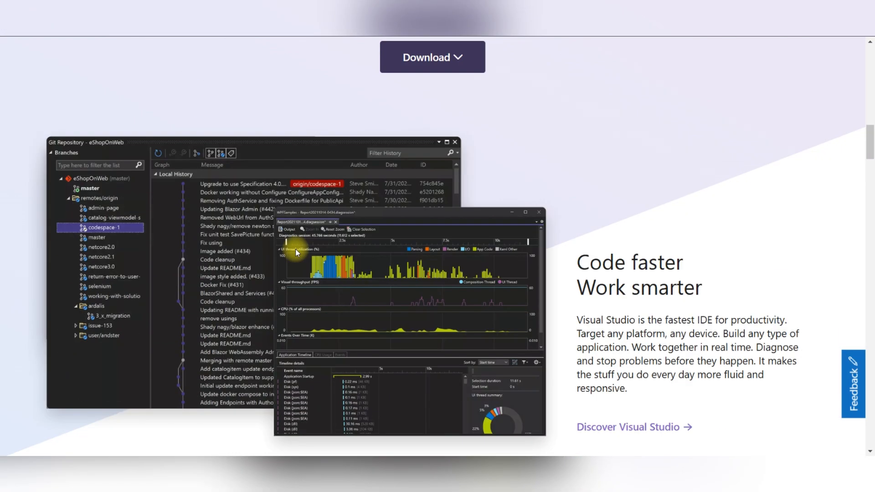
{"action": "scroll", "scroll_direction": "down", "scroll_amount": 3}
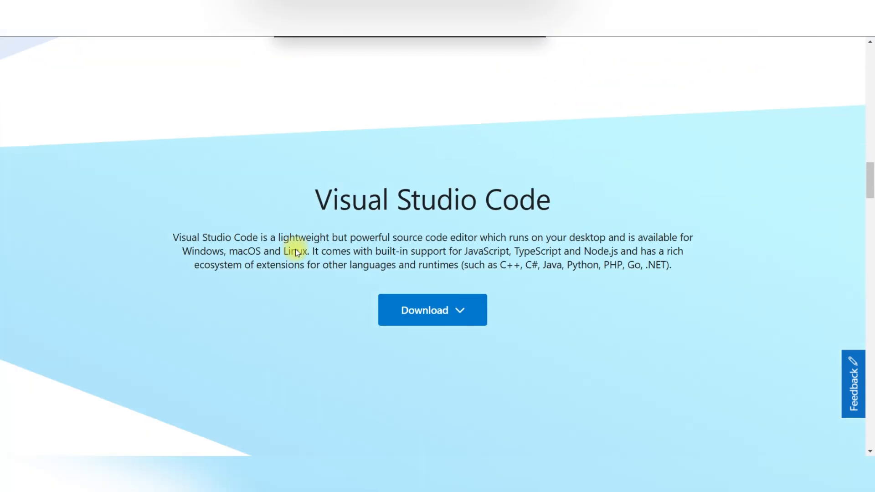
{"action": "scroll", "scroll_direction": "down", "scroll_amount": 3}
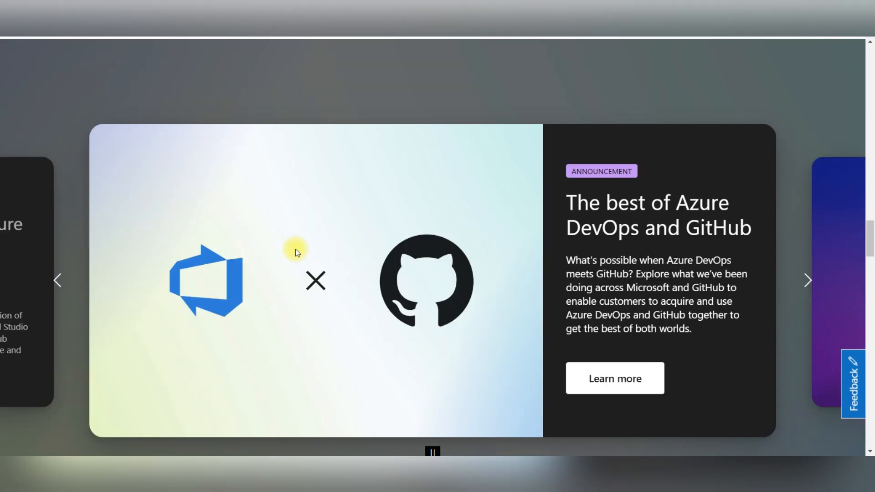
{"action": "scroll", "scroll_direction": "down", "scroll_amount": 3}
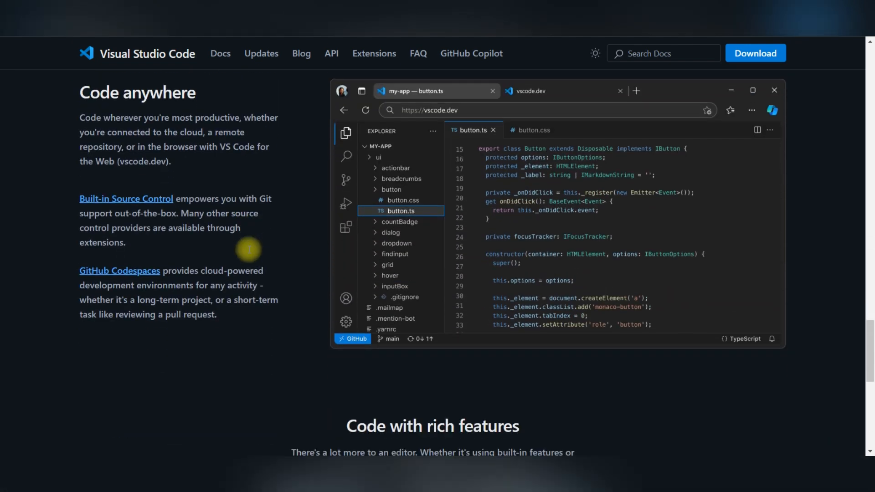
Scroll past the announcements carousel to the GitHub Copilot, GitHub, Power tools and Theme Pack extensions.
{"action": "scroll", "scroll_direction": "down", "scroll_amount": 3}
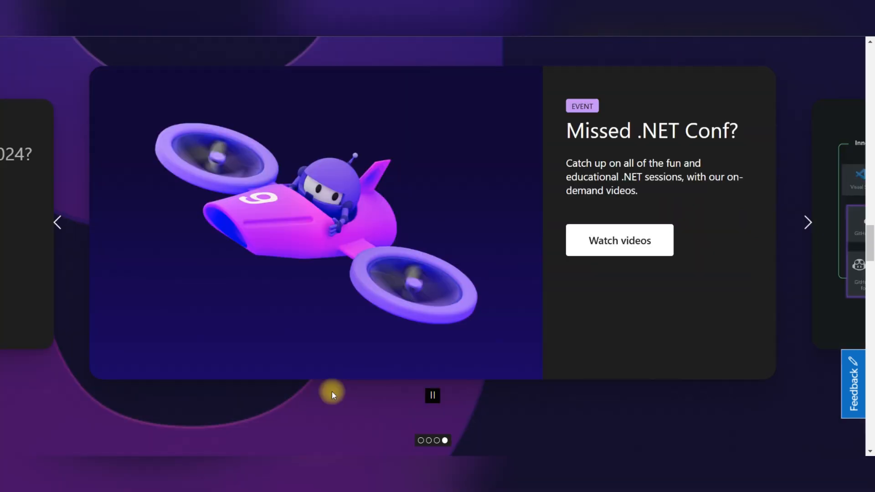
{"action": "scroll", "scroll_direction": "down", "scroll_amount": 3}
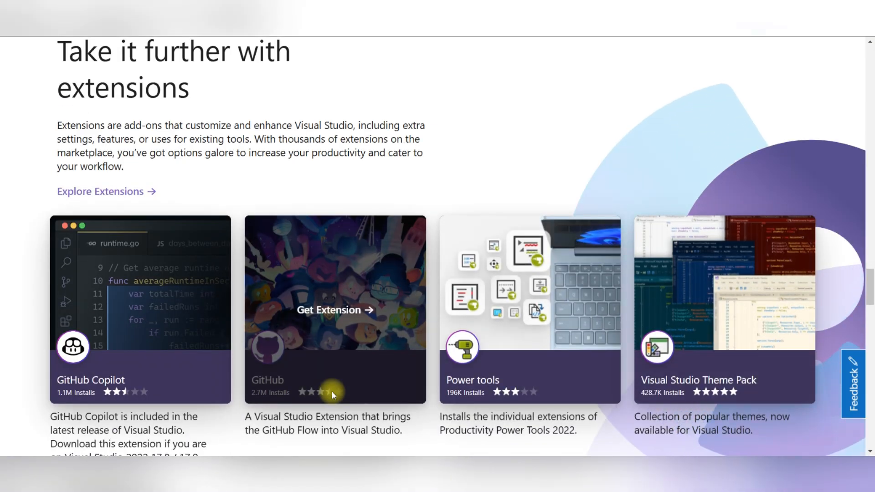
{"action": "scroll", "scroll_direction": "down", "scroll_amount": 3}
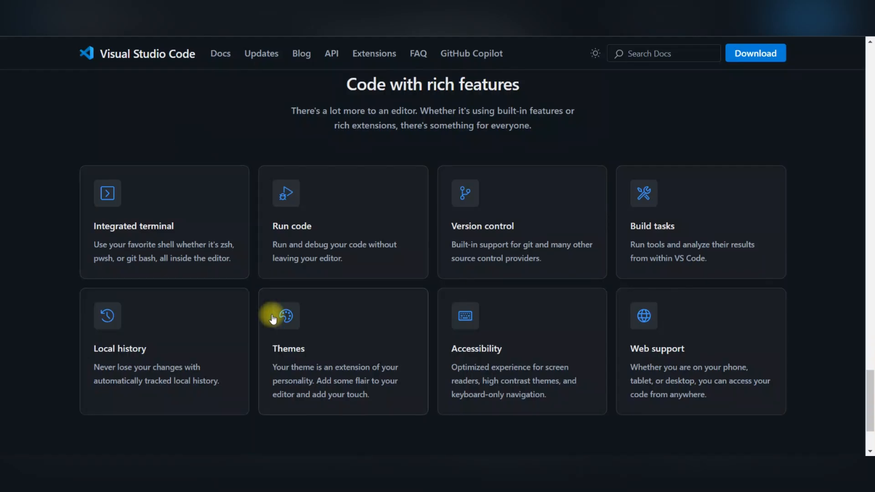
{"action": "scroll", "scroll_direction": "up", "scroll_amount": 3}
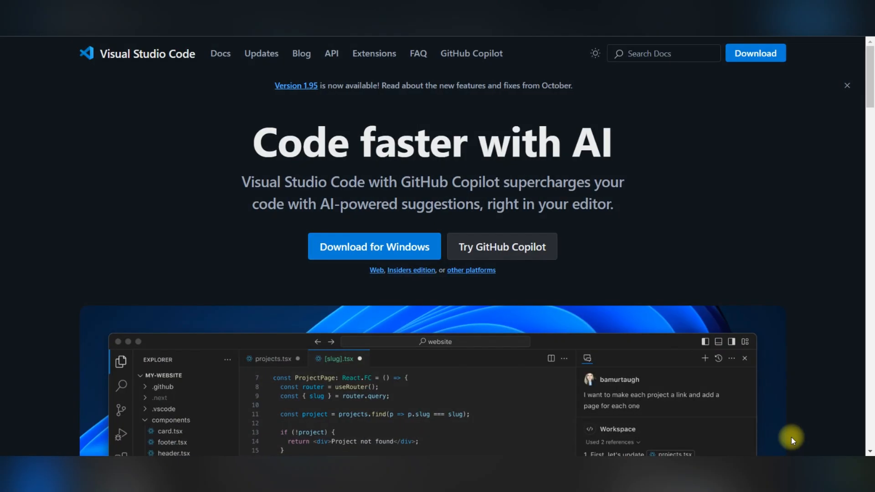
{"action": "mouse_move", "coordinate": [781, 441]}
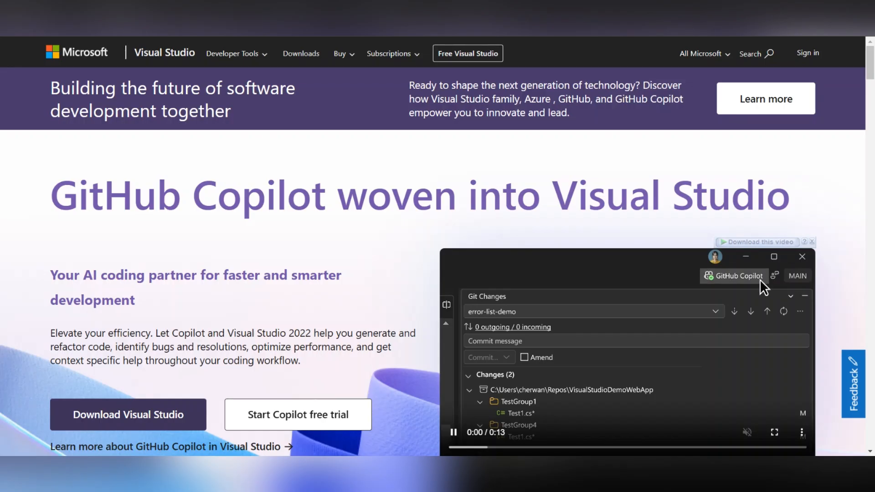
{"action": "left_click", "coordinate": [734, 276]}
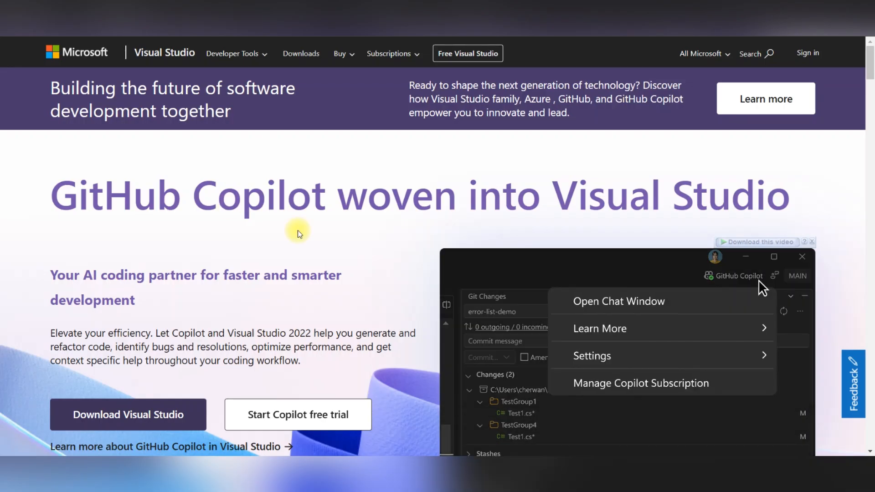
{"action": "left_click", "coordinate": [619, 301]}
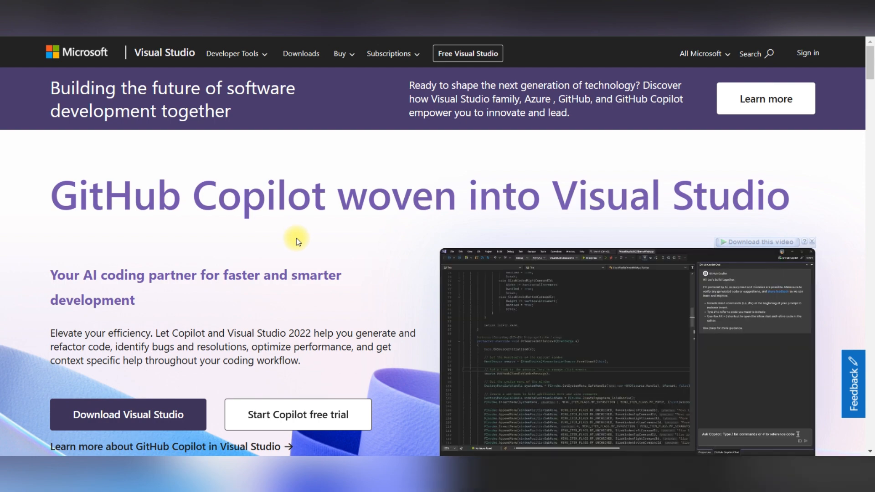